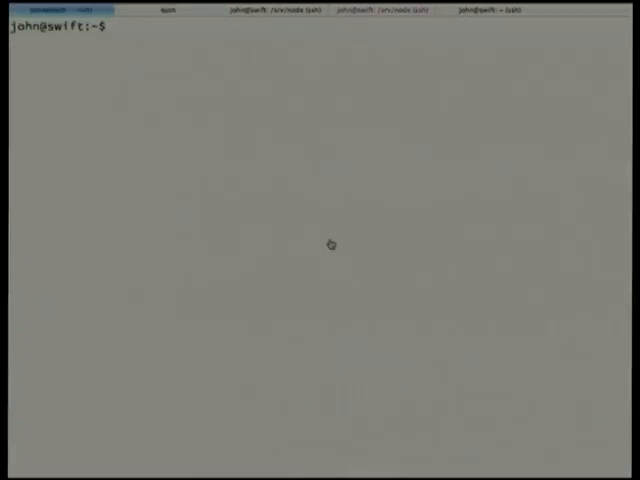
# Run resetswift and startmain, then follow /var/log/swift/all.log in the log session and return to the client session
pyautogui.write('resetswift')
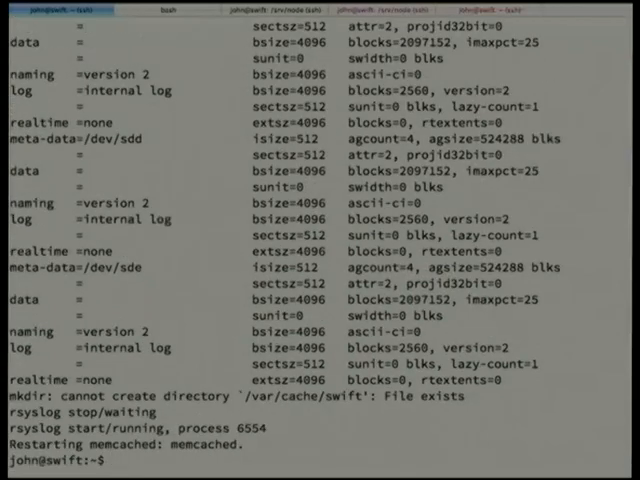
pyautogui.write('startmain')
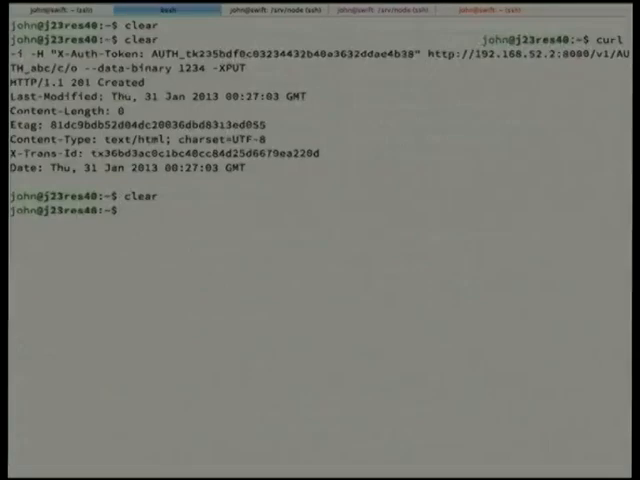
pyautogui.click(380, 10)
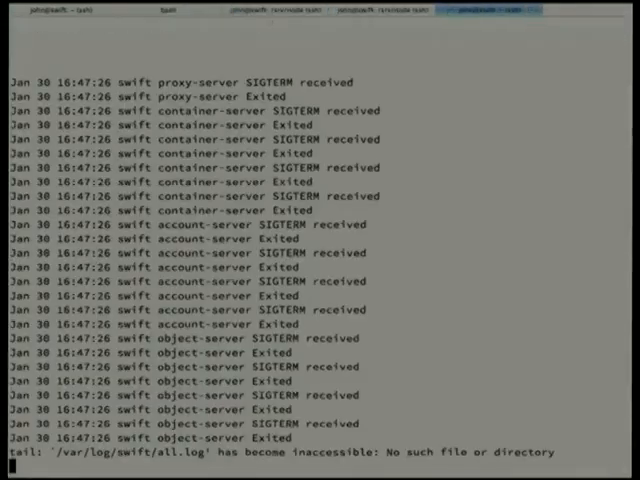
pyautogui.write('sudo tail -F /var/log/swift/all.log')
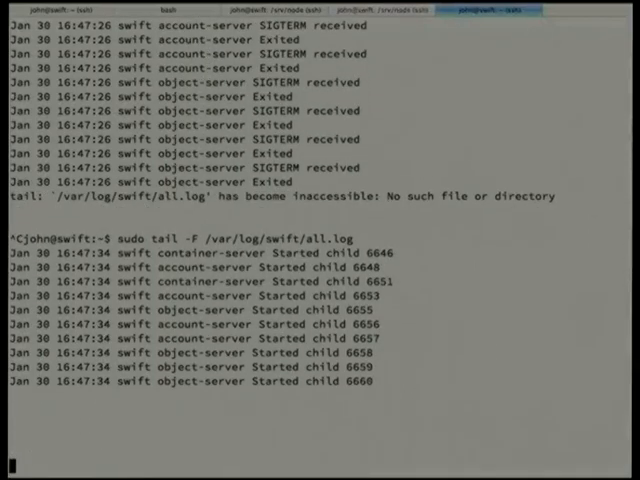
pyautogui.click(360, 10)
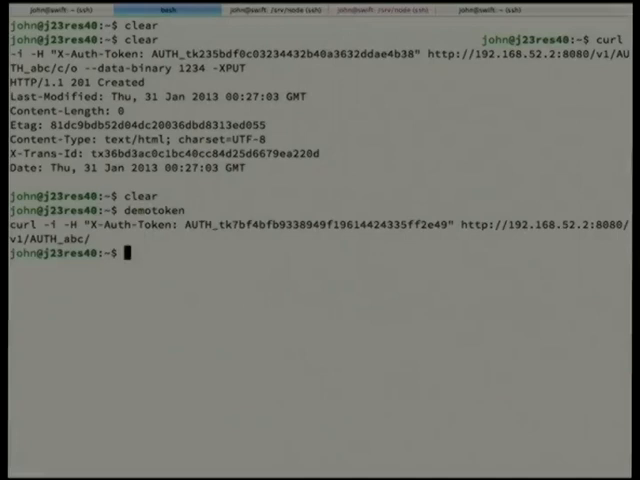
# Reuse the demotoken curl line to HEAD AUTH_abc, PUT container c, and begin the PUT of object o with --data
pyautogui.click(120, 252)
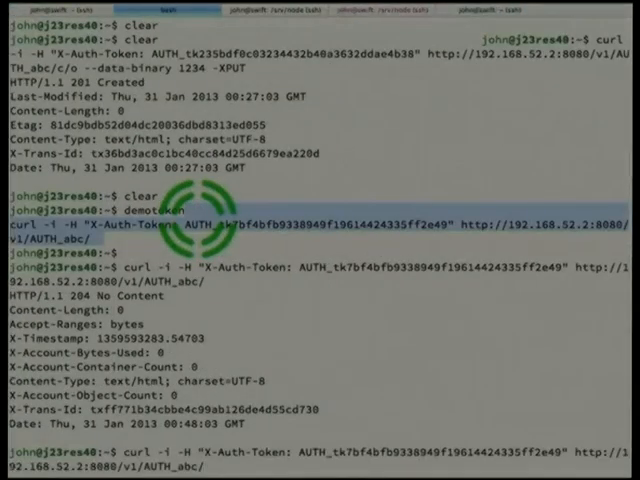
pyautogui.write('c')
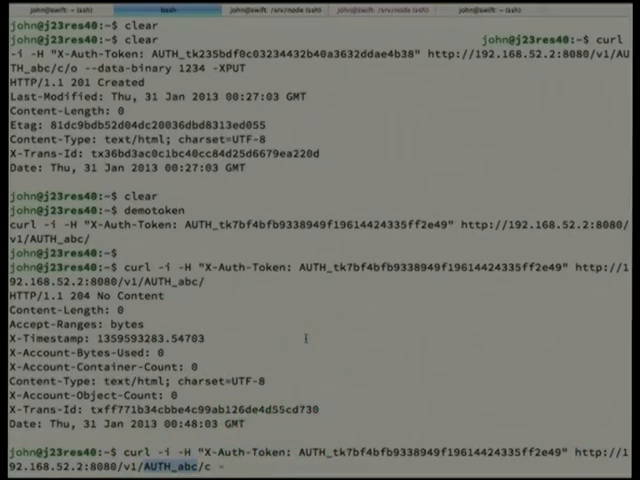
pyautogui.write('-XPUT')
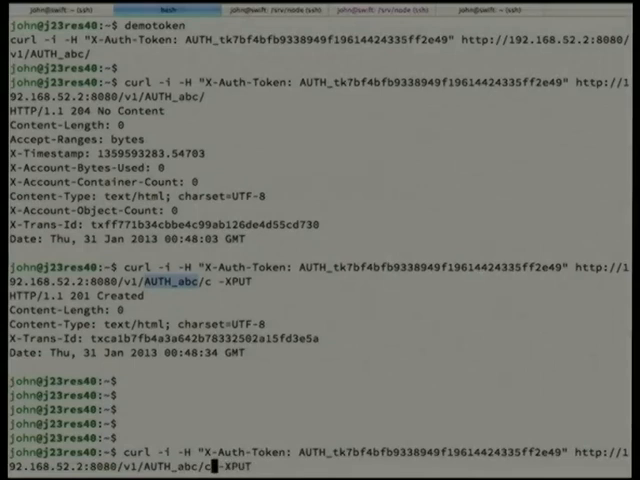
pyautogui.write('/o')
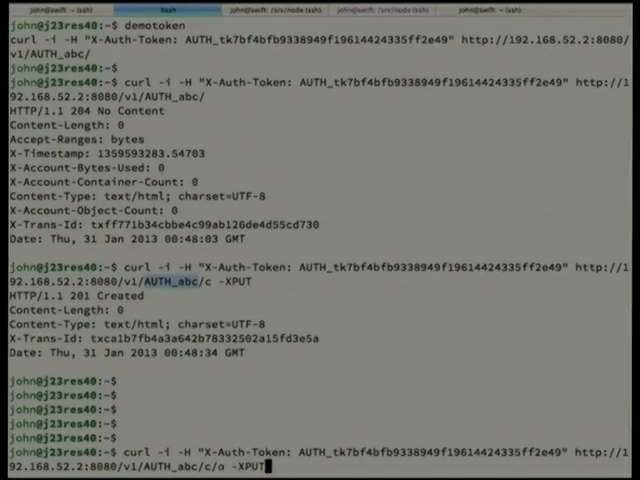
pyautogui.write('--data-b')
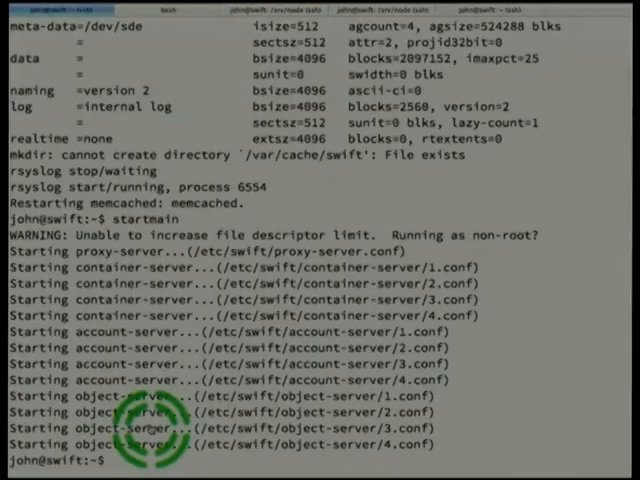
# Show the server session with proxy, container, account and object servers all started
pyautogui.click(380, 9)
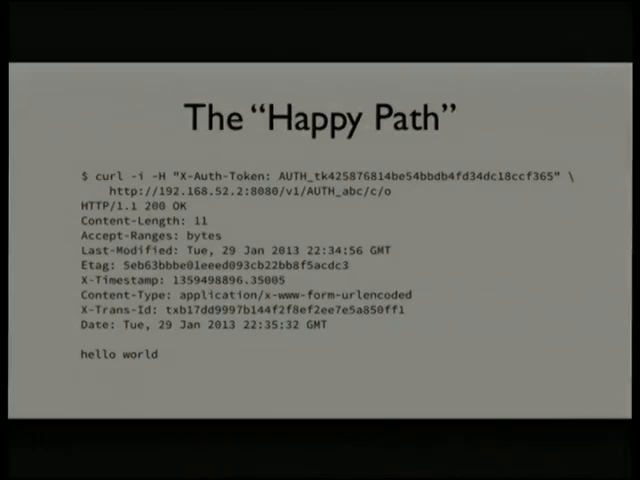
# Advance to the Happy Path slide where the object GET returns 200 OK with hello world
pyautogui.press('Right')
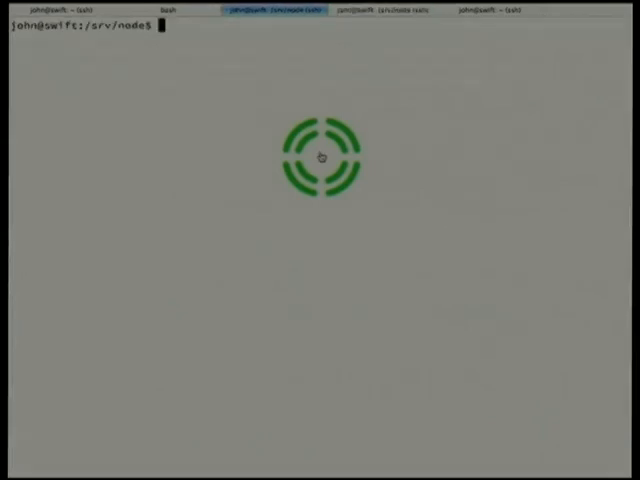
# cd into d1/objects/2087/d33/<hash>/, cat the .data file showing 1234, and run swift-object-info showing a valid ETag
pyautogui.write('cd d1/')
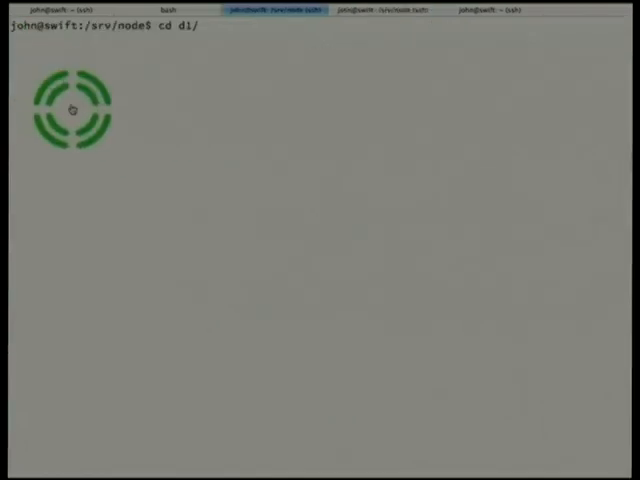
pyautogui.write('o')
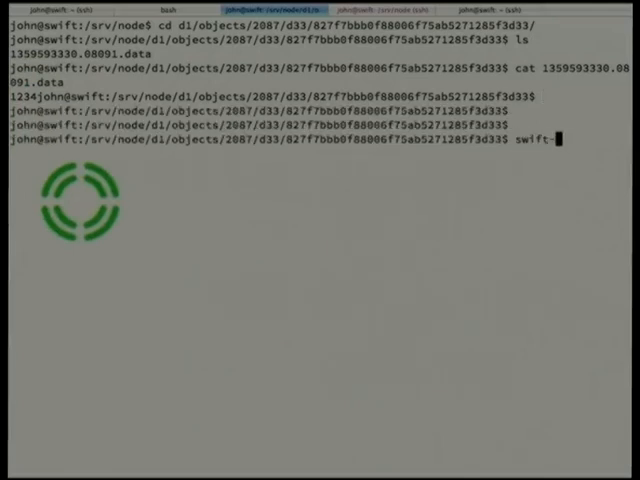
pyautogui.write('object-info 1359593330.08091.data')
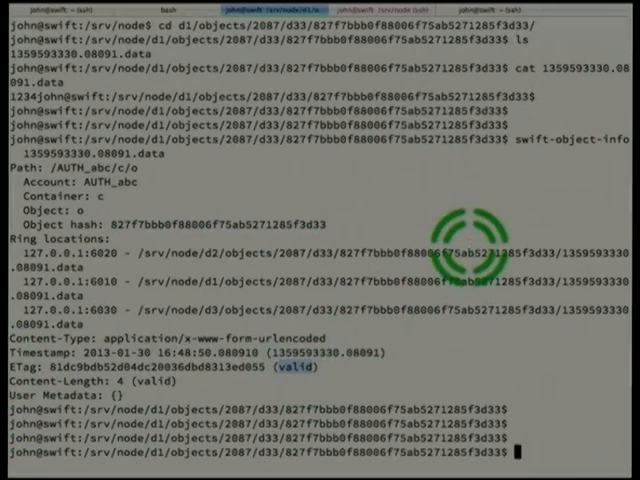
# Append evil to 1359593330.08091.data with echo and cat it to show it now reads 1234evil
pyautogui.write('echo')
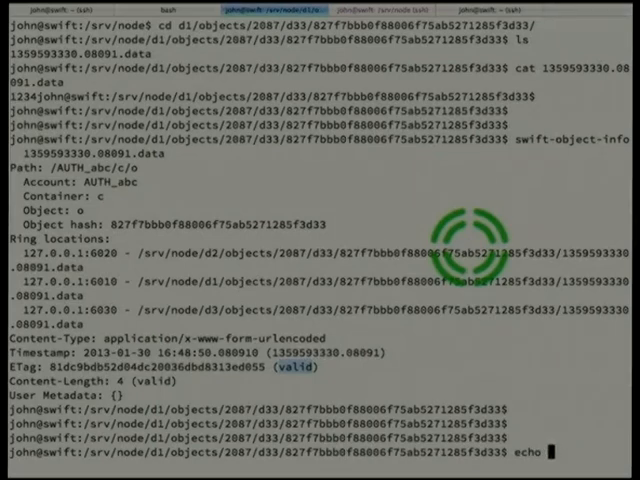
pyautogui.write('evil >>1359593330.08091.data')
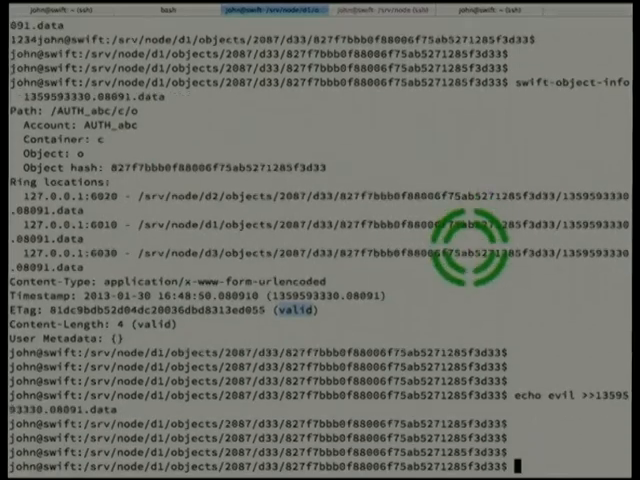
pyautogui.write('cat 1359593330.08091.data')
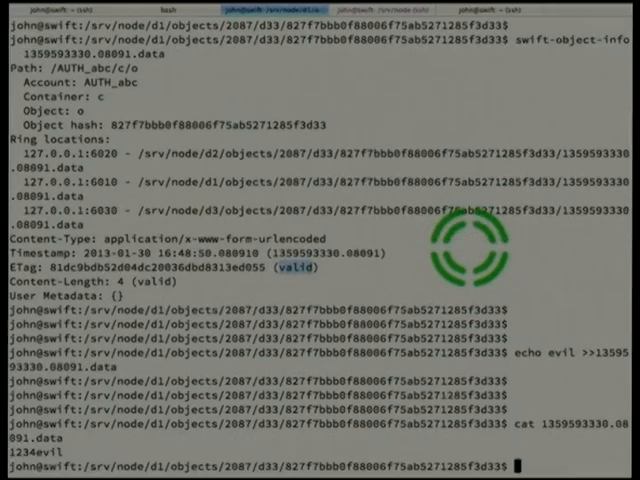
pyautogui.scroll(-3)
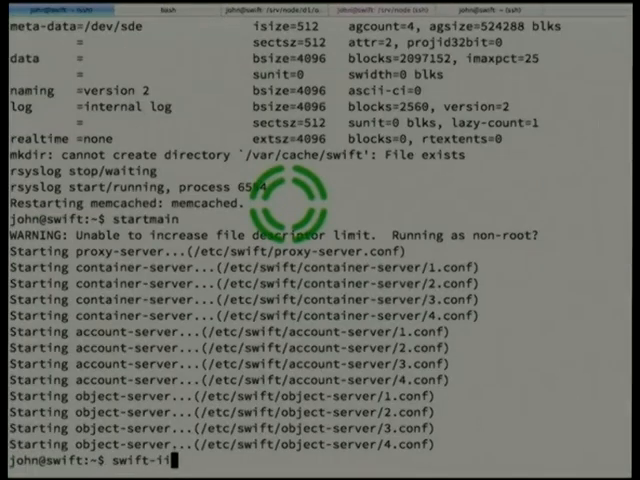
# Run swift-init object-auditor start, bringing up the auditors on all four object servers
pyautogui.press('BackSpace')
pyautogui.write('nit object-au')
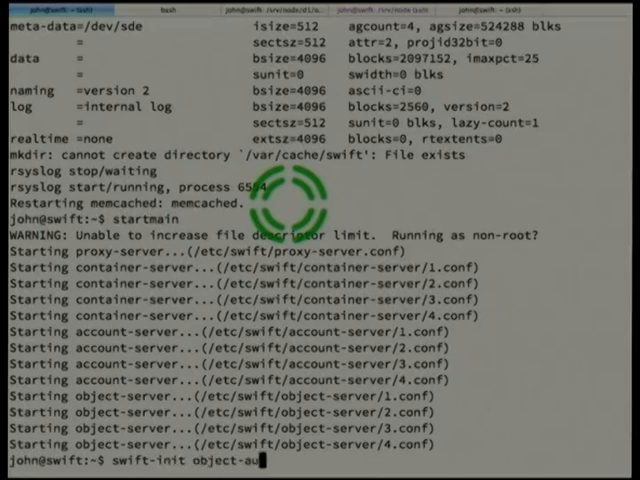
pyautogui.write('itor')
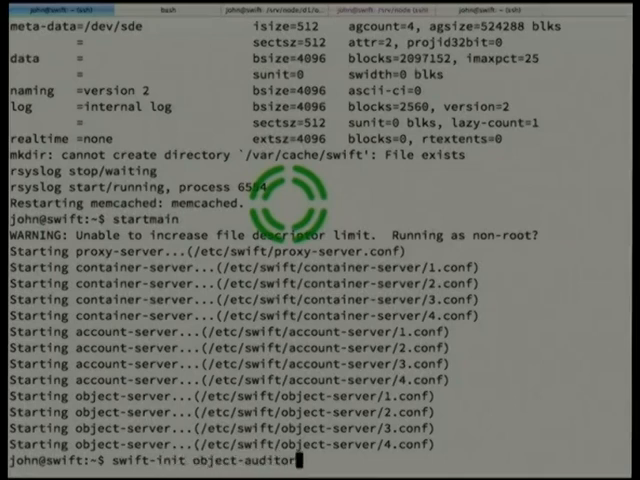
pyautogui.write('start')
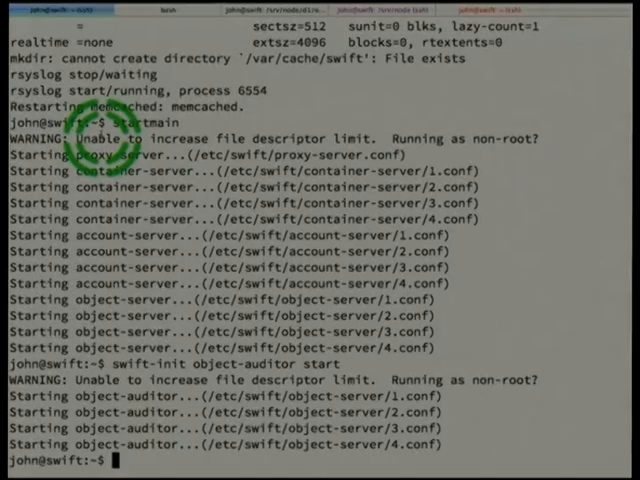
pyautogui.write('swift-init object-auditor start')
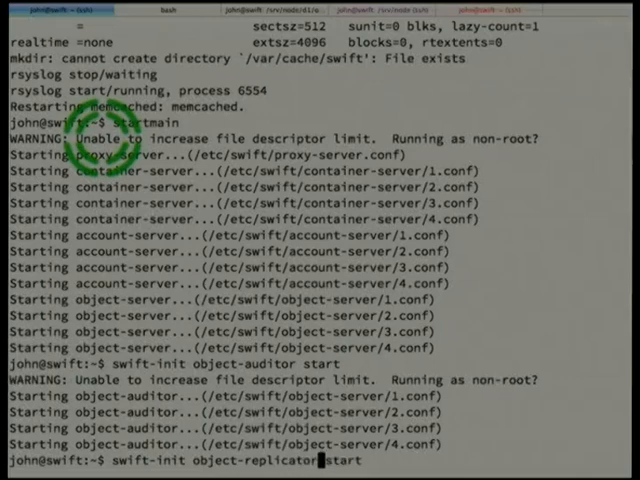
# Switch to the d1 object session and run swift-object-info on the corrupted file, showing the ETag and length 4 vs 9 mismatch
pyautogui.click(311, 9)
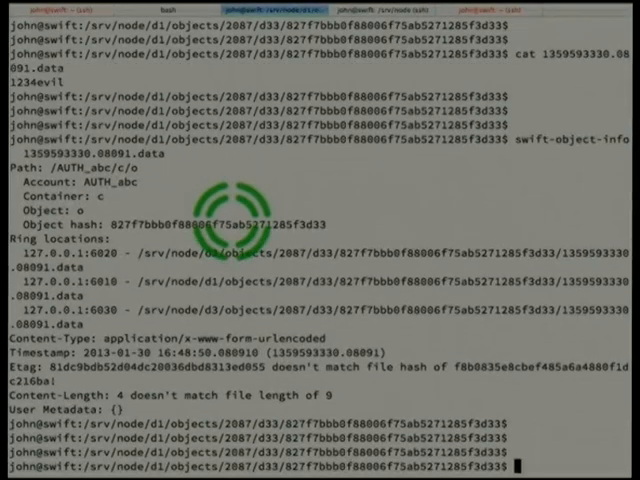
# List the d1 hash directory under /srv/node again and rerun swift-object-info, now reporting a valid ETag and content length 4
pyautogui.write('ls')
pyautogui.write('cd')
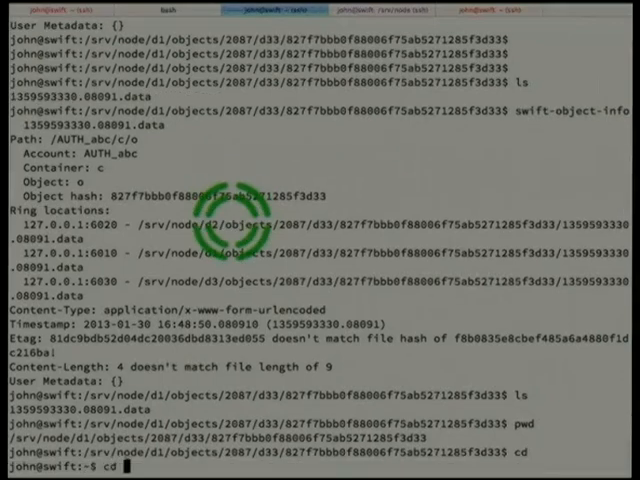
pyautogui.write('/srv/node/d1/objects/2087/d33/827f7bbb0f88006f75ab5271285f3d33/')
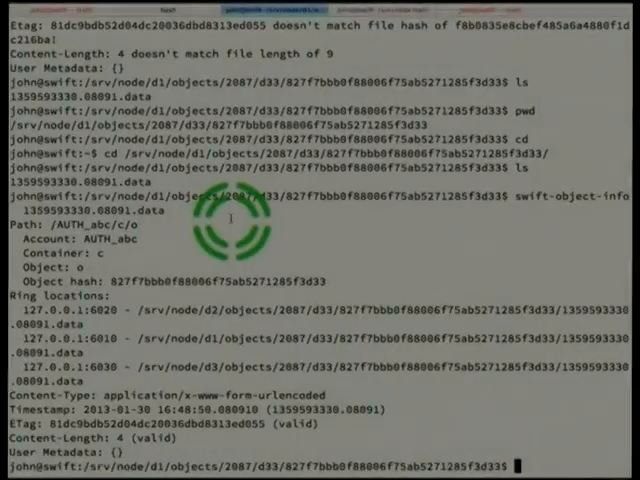
# cd out, run resetswift and startmain again, and switch to the log session showing servers receiving SIGTERM
pyautogui.write('cd')
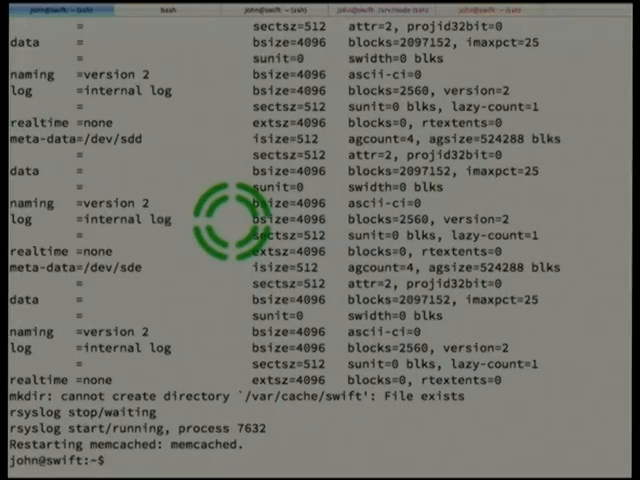
pyautogui.write('startmain')
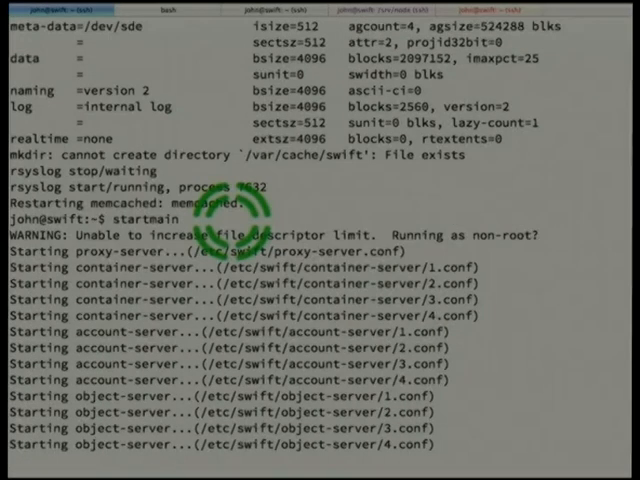
pyautogui.press('Return')
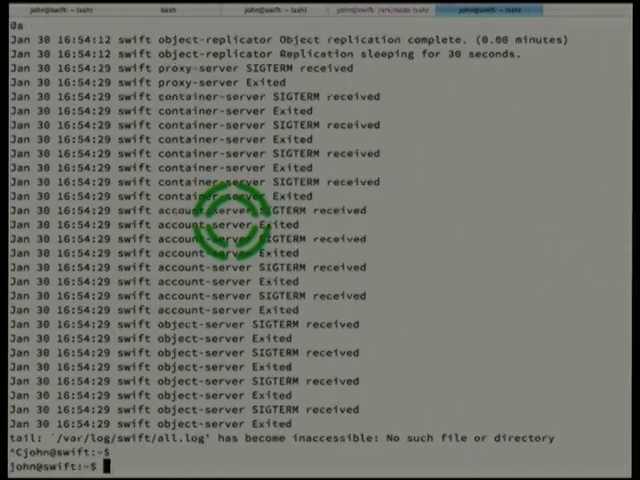
# Tail the Swift all.log, start the main services and fetch a fresh auth token with demotoken
pyautogui.write('sudo tail -F /var/log/swift/all.log')
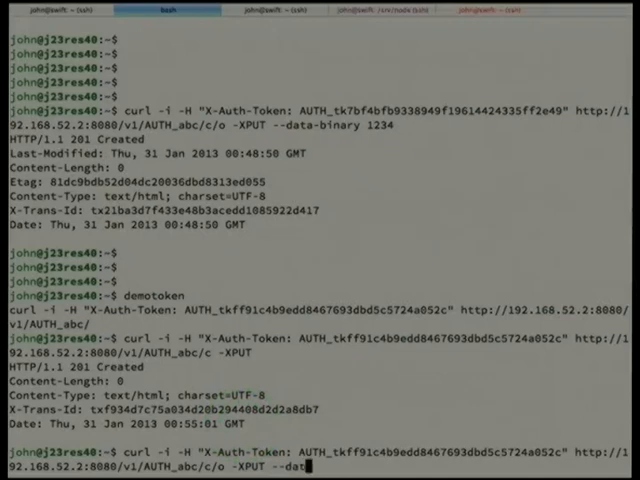
pyautogui.write('-binary')
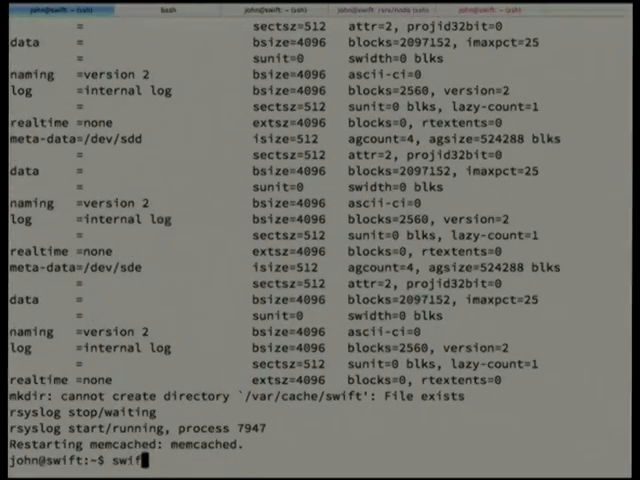
pyautogui.write('ma')
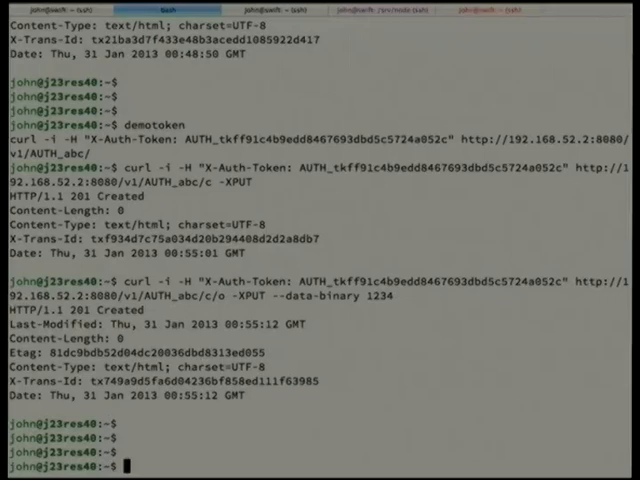
pyautogui.write('demotoken')
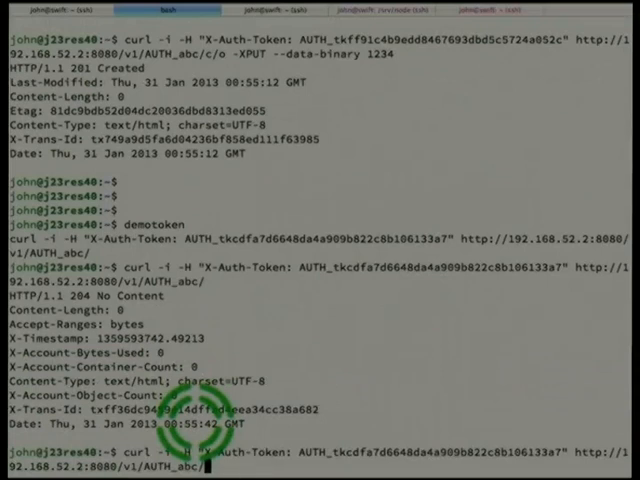
# Create container c with a curl -XPUT and begin the object upload using --data-binary
pyautogui.write('c/')
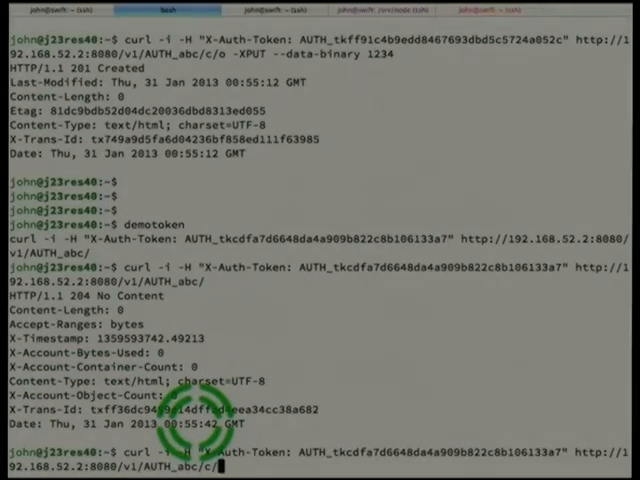
pyautogui.write('-XPUT')
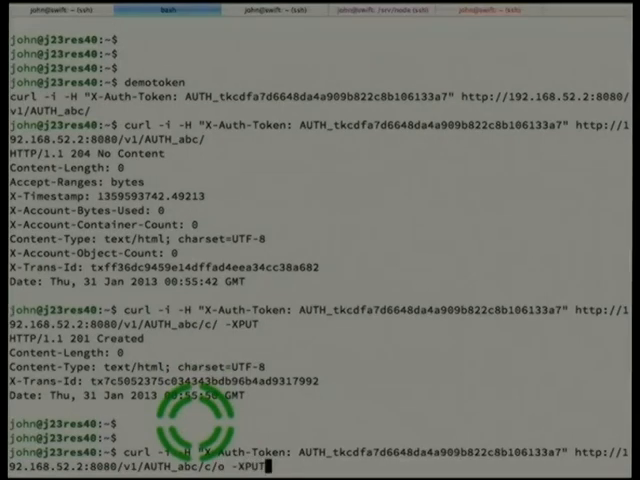
pyautogui.write('--data-binary 12')
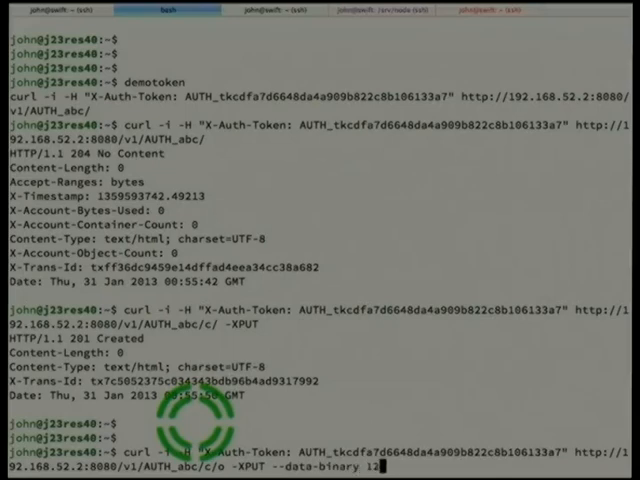
# Run the object PUT for o and switch to the watch tab listing its .data files on d2 and d3
pyautogui.click(375, 10)
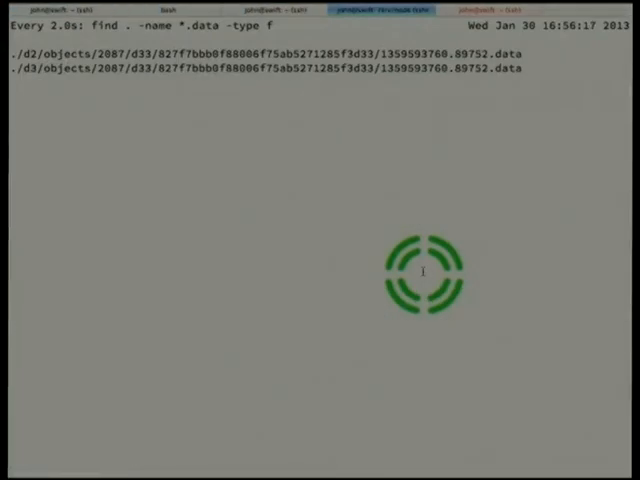
pyautogui.click(385, 10)
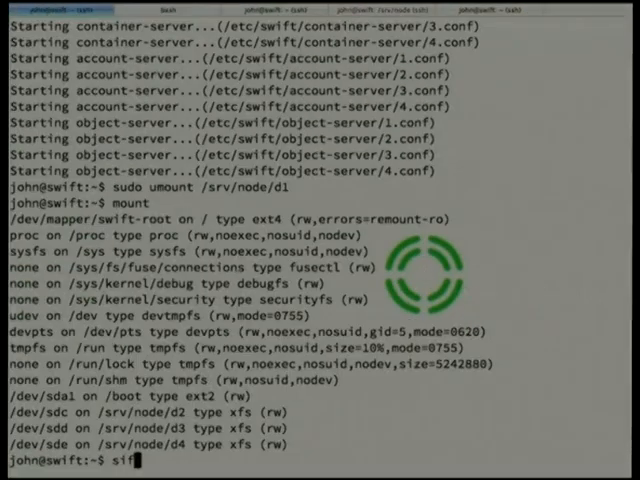
# Start the object replicator on the storage node with swift-init object-replicator start
pyautogui.write('swift-ini')
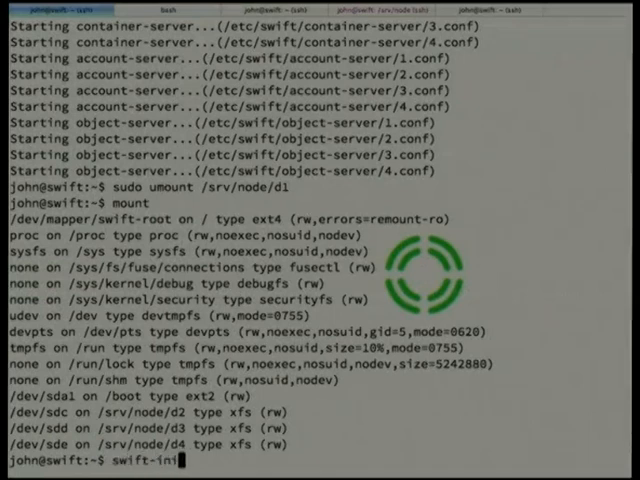
pyautogui.write('object-repl')
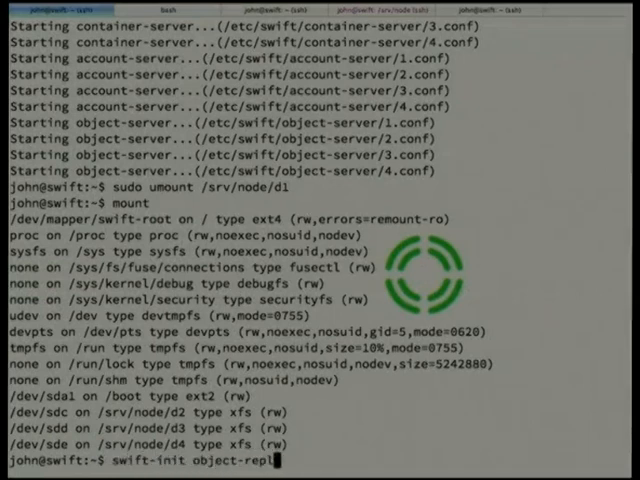
pyautogui.write('cat')
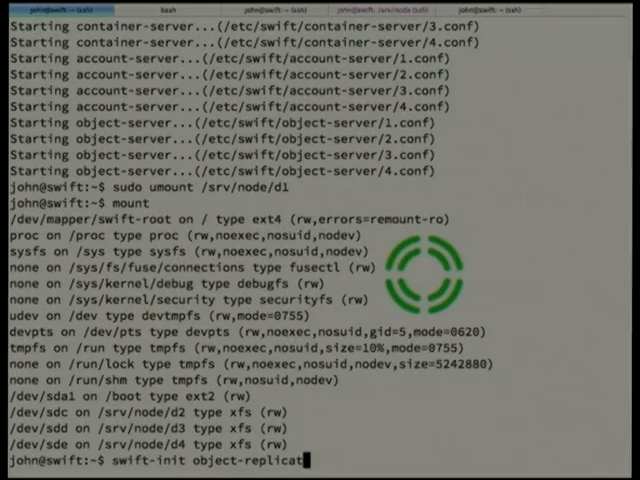
pyautogui.write('start')
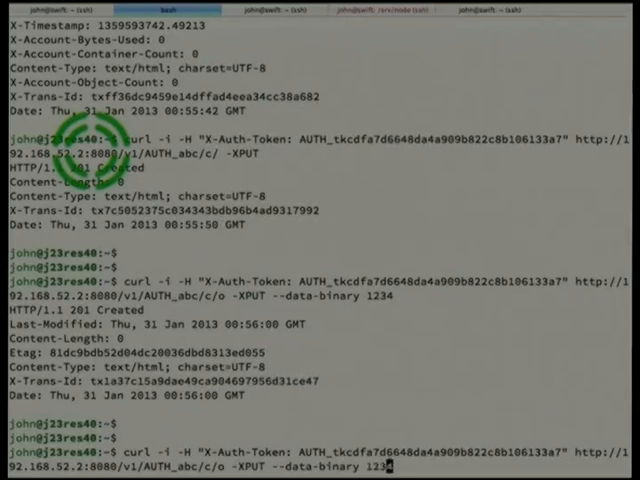
# Scroll the tailed Swift log to the proxy-server 'Handoff requested' entry for the 507 upload and mark it
pyautogui.write('5')
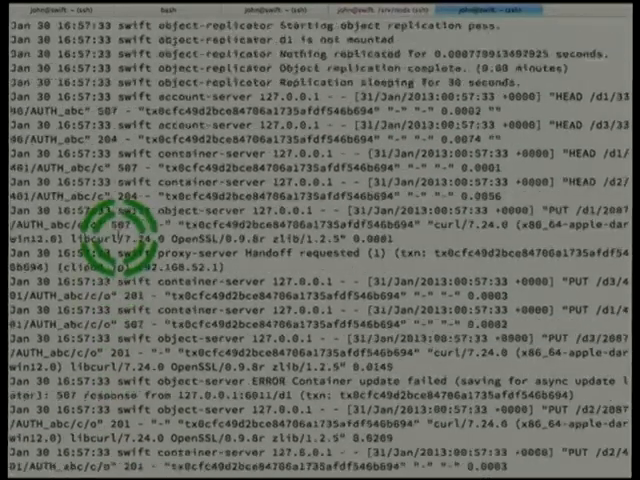
pyautogui.scroll(-3)
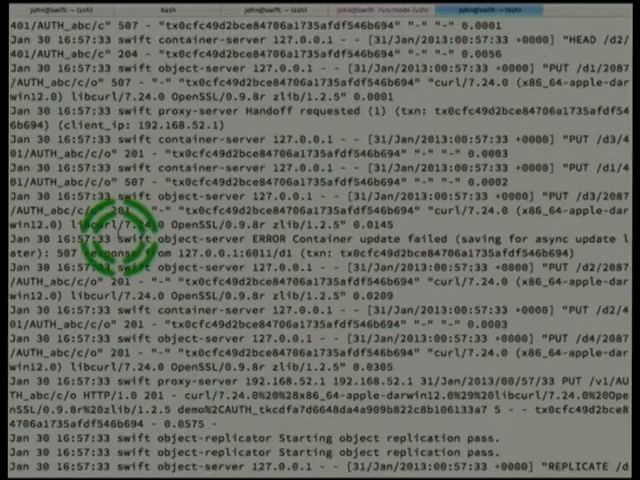
pyautogui.scroll(-3)
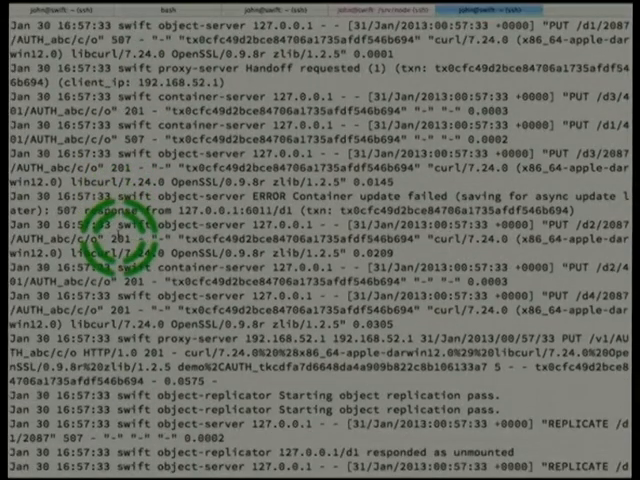
pyautogui.scroll(-3)
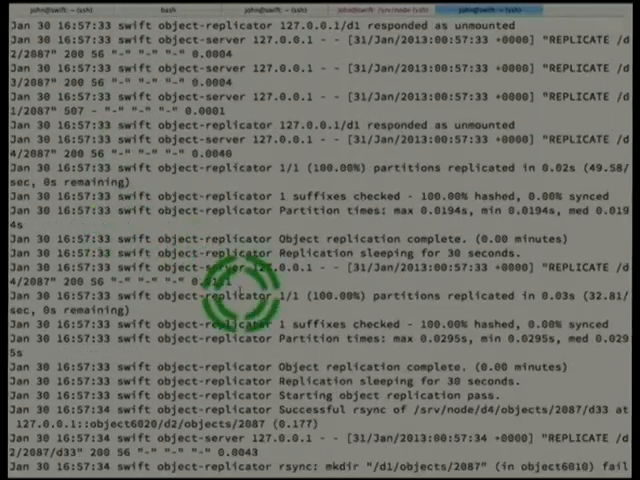
pyautogui.scroll(-3)
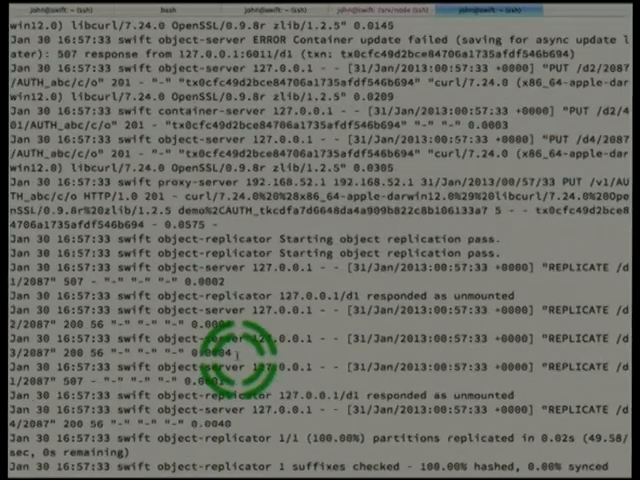
pyautogui.scroll(-3)
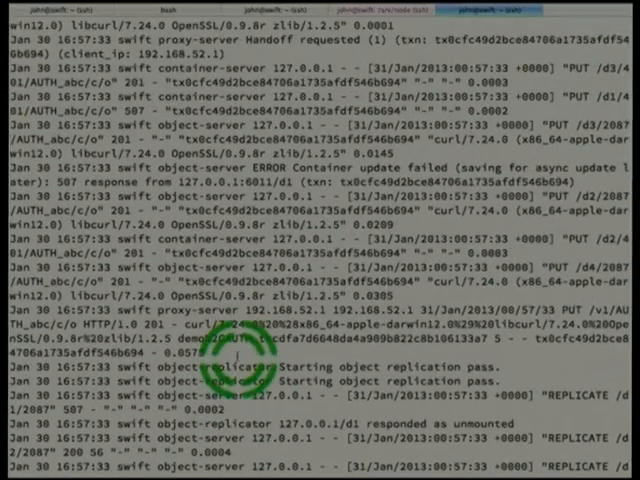
pyautogui.scroll(-3)
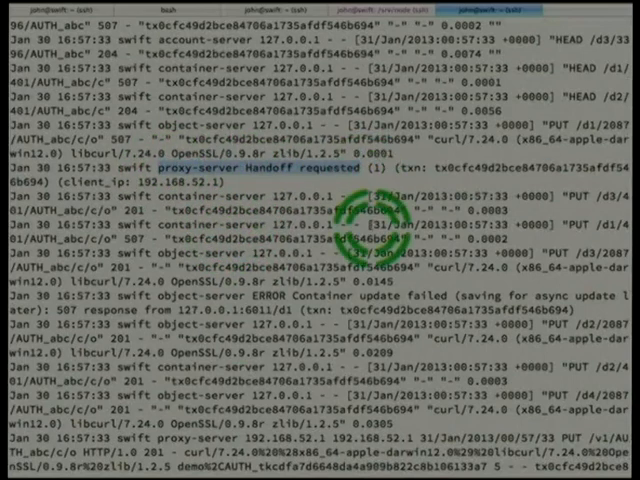
pyautogui.click(390, 10)
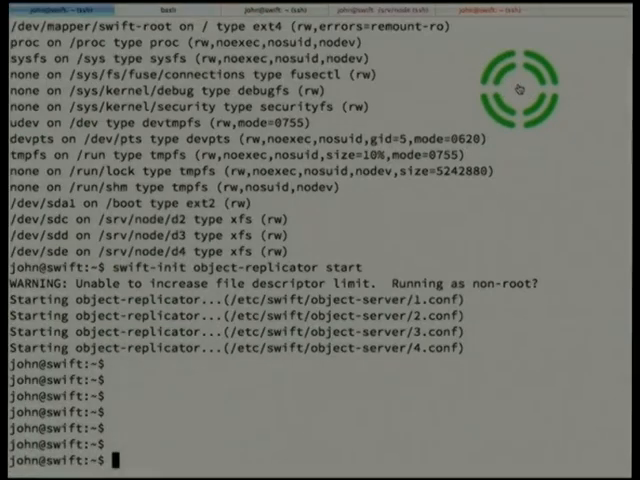
# Cat the handoff object's .data file on /srv/node/d4 under partition 2087 and check the mounts
pyautogui.write('cat /sr')
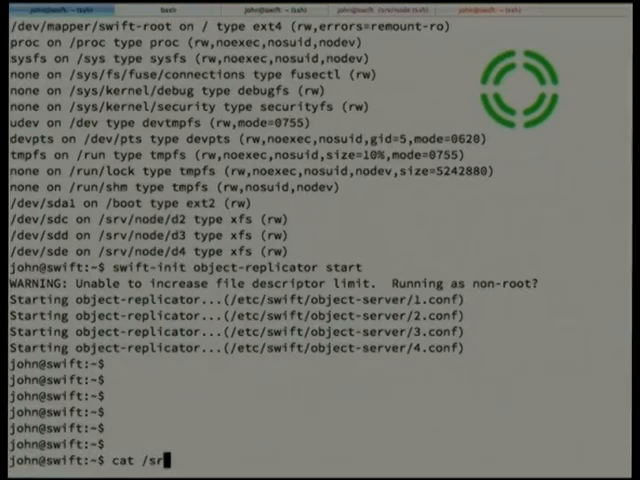
pyautogui.write('v/')
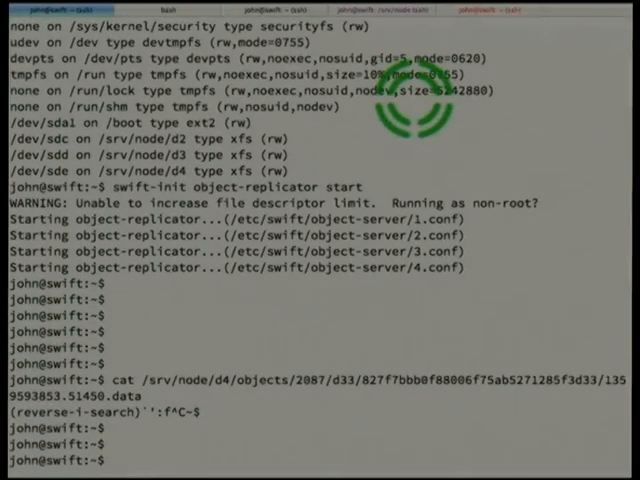
pyautogui.write('moun')
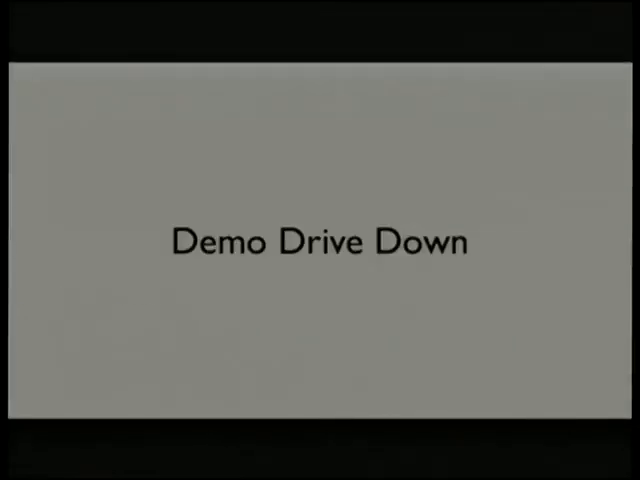
# Advance past the 'Demo Drive Down' slide to the reset run reformatting the XFS drives and restarting rsyslog and memcached
pyautogui.press('Right')
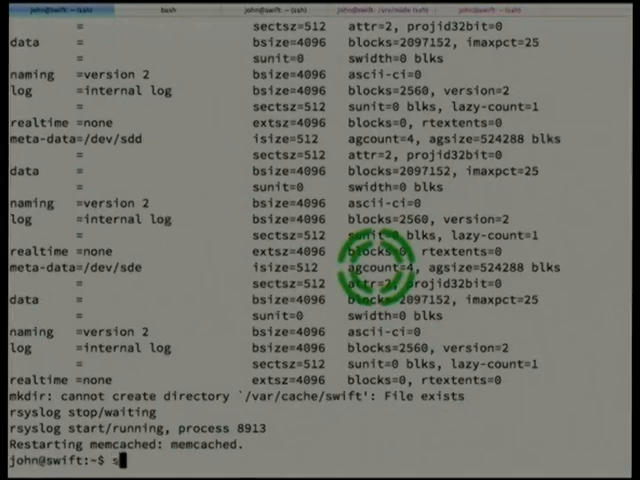
# Start the main Swift services with startmain and fetch a fresh token with demotoken
pyautogui.write('startma')
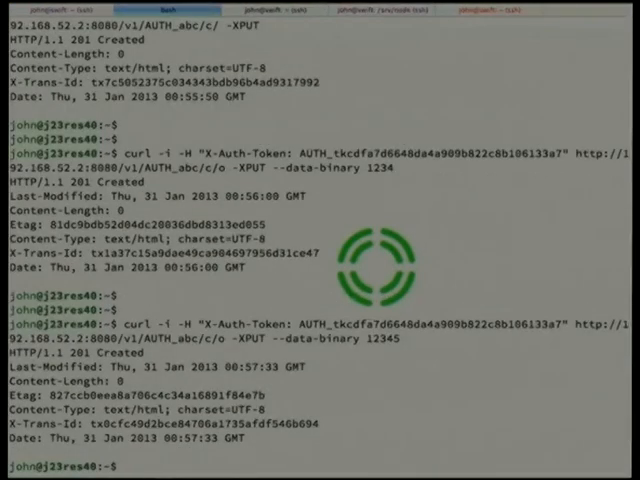
pyautogui.write('demotoken')
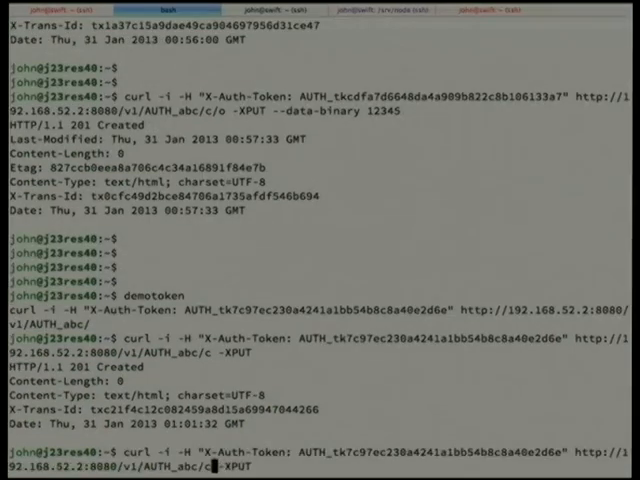
# Recreate container c and type the object PUT for c/o with --data-binary 123
pyautogui.write('/o')
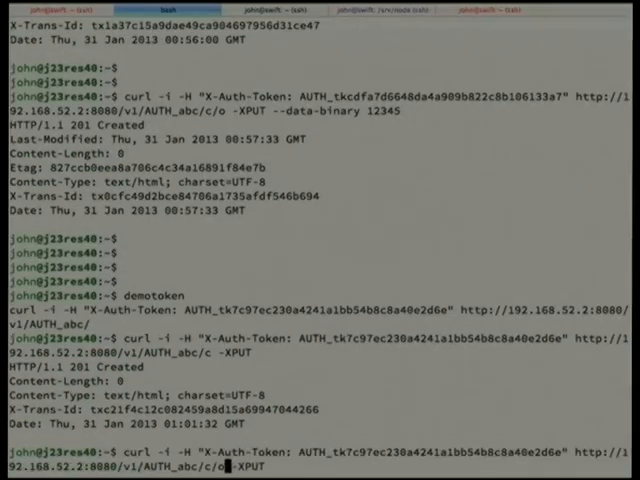
pyautogui.write('--data-')
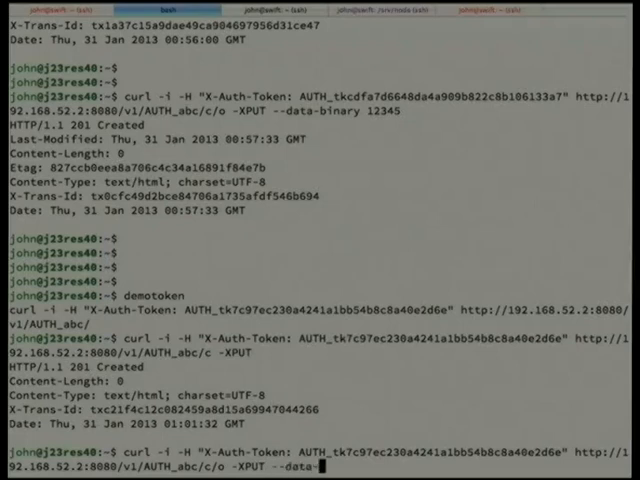
pyautogui.write('binary 123')
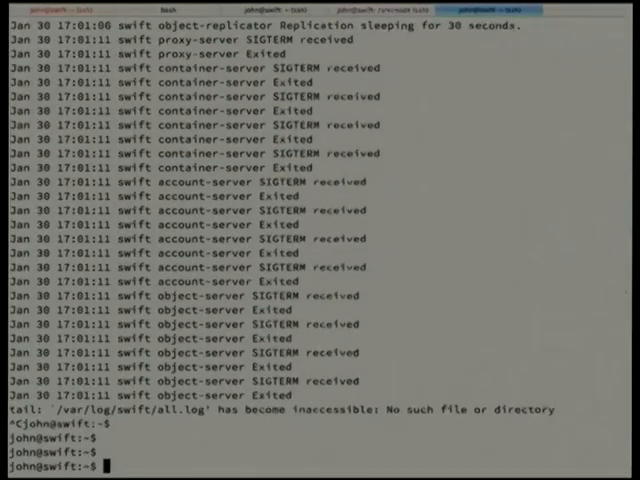
# Tail the Swift all.log and list the running object-server processes with ps -ef | grep object
pyautogui.write('sudo tail -F /var/log/swift/all.log')
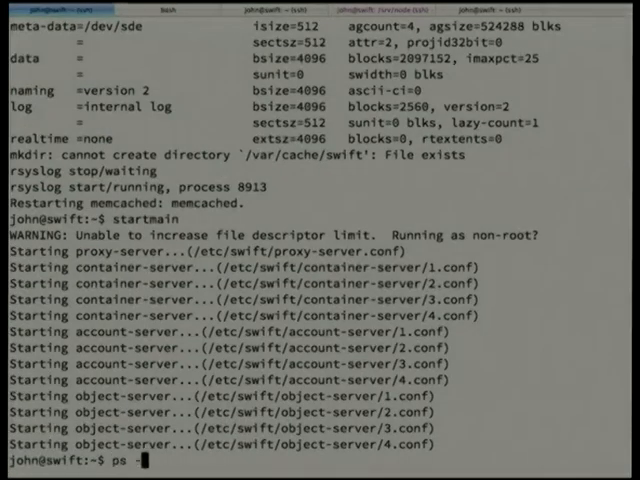
pyautogui.write('ef | grep o')
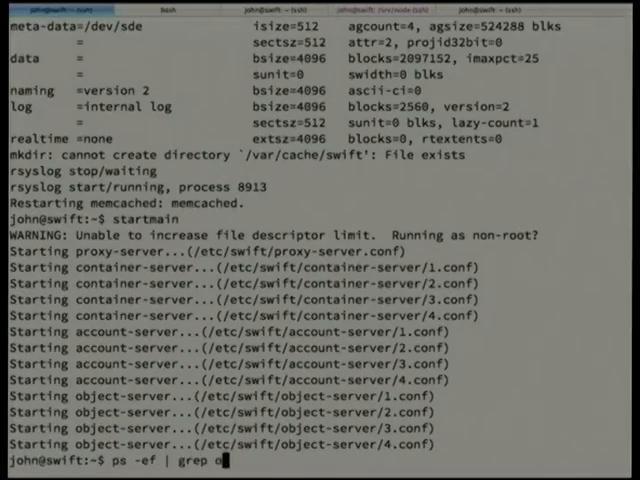
pyautogui.press('Return')
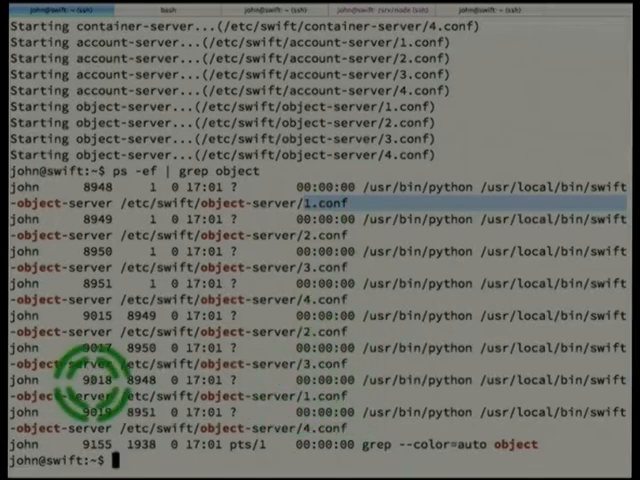
# Kill object-server 1's processes 9018 and 8948, then recheck the remaining object servers
pyautogui.write('kill')
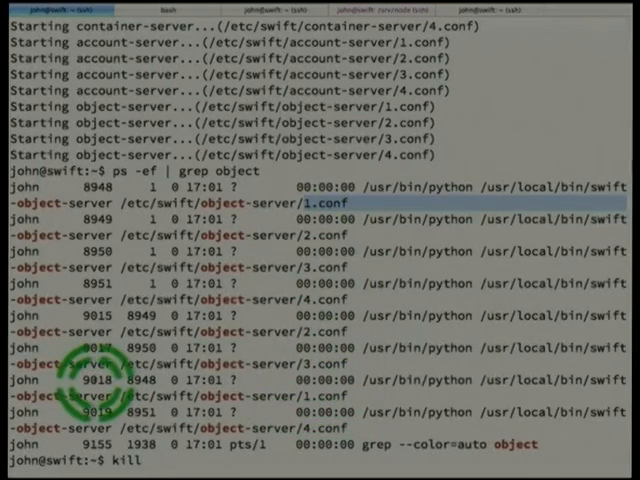
pyautogui.write('9018 8948')
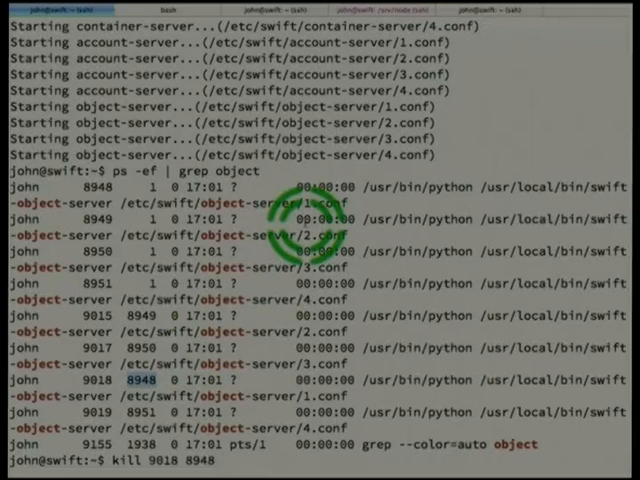
pyautogui.write('ps -ef | grep object')
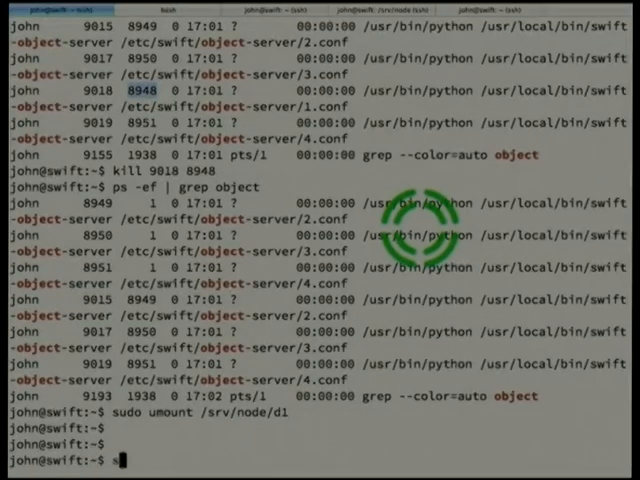
# Restart all four object servers with swift-init object restart
pyautogui.write('swift-init')
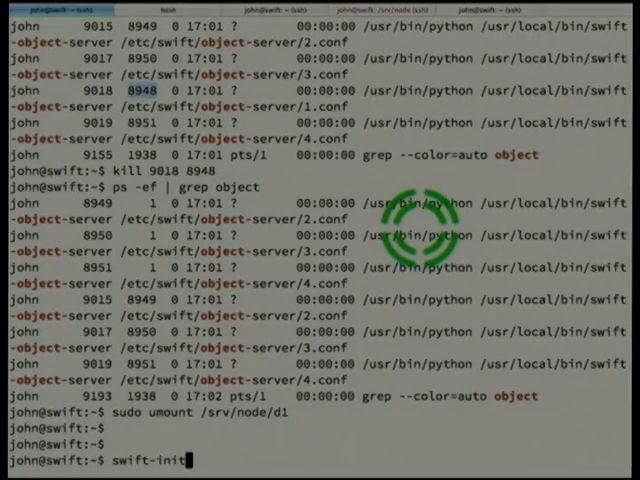
pyautogui.write('object restart')
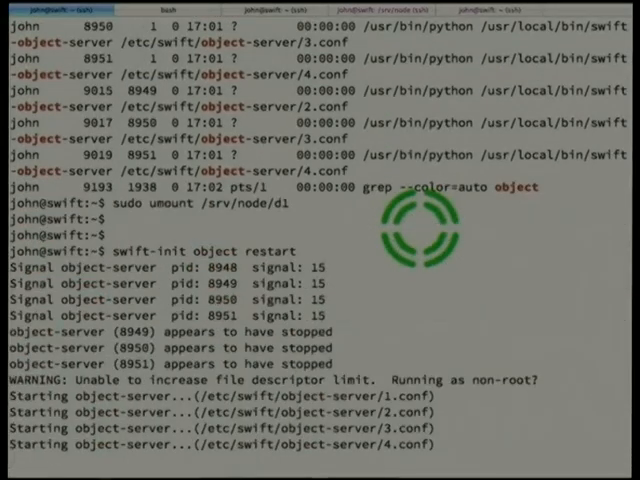
pyautogui.press('Return')
pyautogui.write('sudo mount -t xfs -L d1 /srv/node/d1')
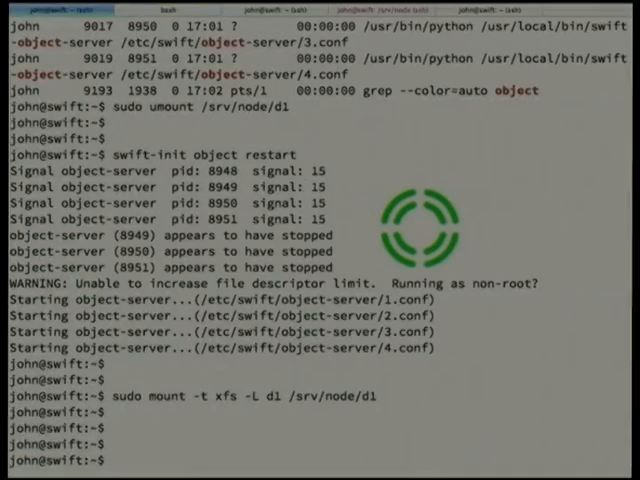
# Run the reset script to rebuild the Swift environment after remounting drive d1
pyautogui.write('reset')
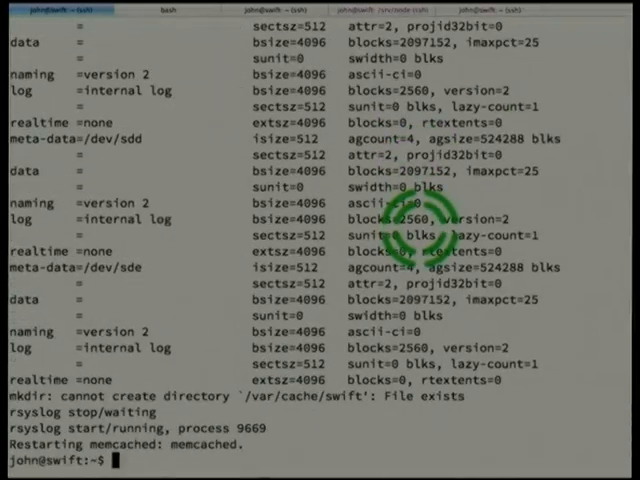
# Run startmain to launch the Swift servers, then df -h showing drives d1–d4 at 1% used
pyautogui.write('startmain')
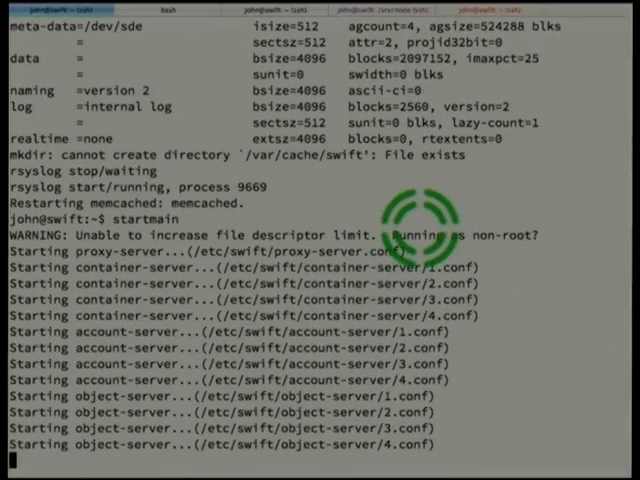
pyautogui.write('df -h')
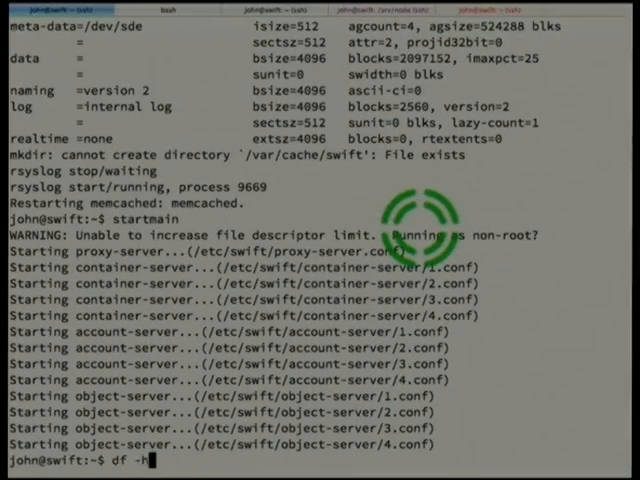
pyautogui.press('Return')
pyautogui.write('ls -l')
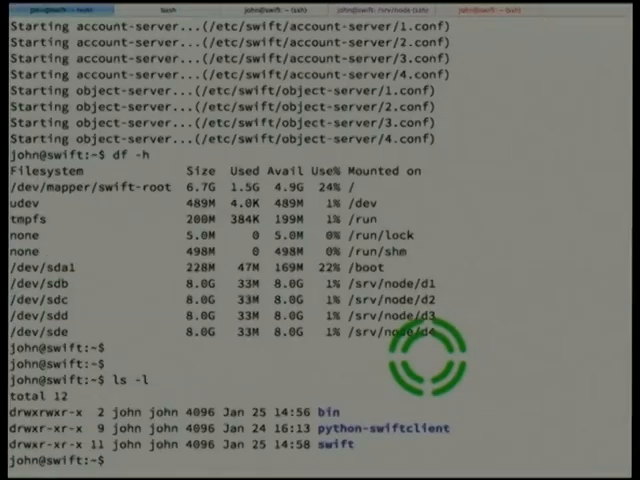
# Recall the dd zero-fill writing an 8192MB 'big' file in home, then df showing root at 100%
pyautogui.press('ctrl+r')
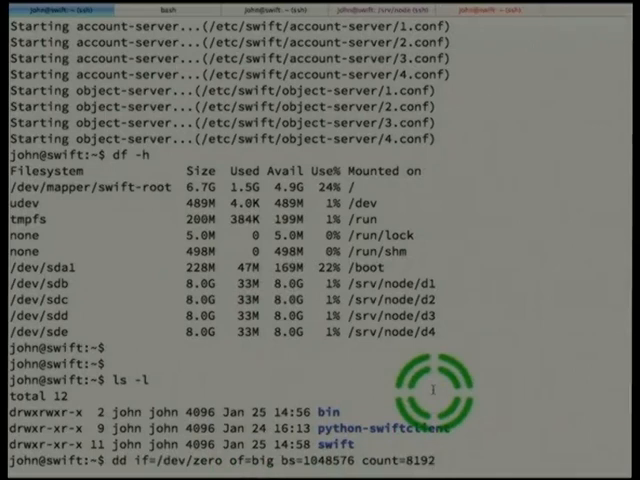
pyautogui.scroll(-3)
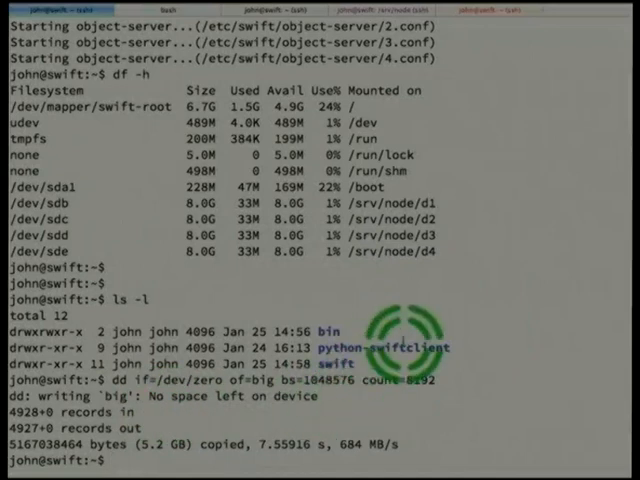
pyautogui.write('df -h')
pyautogui.write('rm')
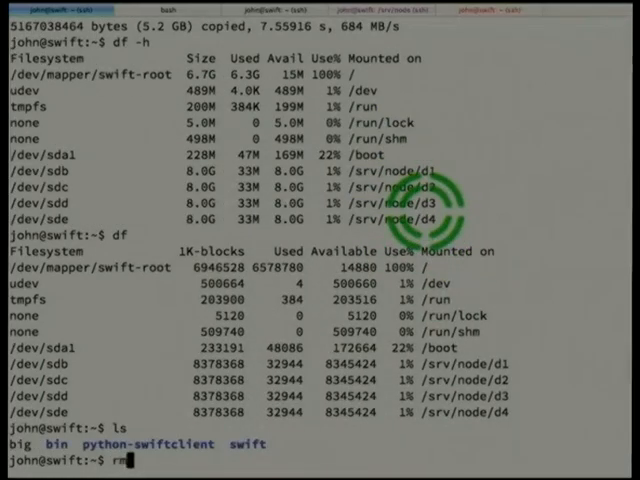
# Remove big, move into /srv/node/d1 and rerun the recalled dd zero-fill there
pyautogui.write('bi')
pyautogui.write('cd /s')
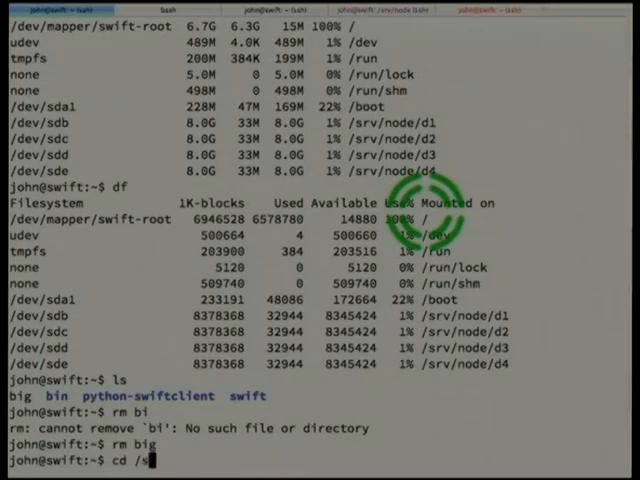
pyautogui.write('rv/node/d1/')
pyautogui.write('dd')
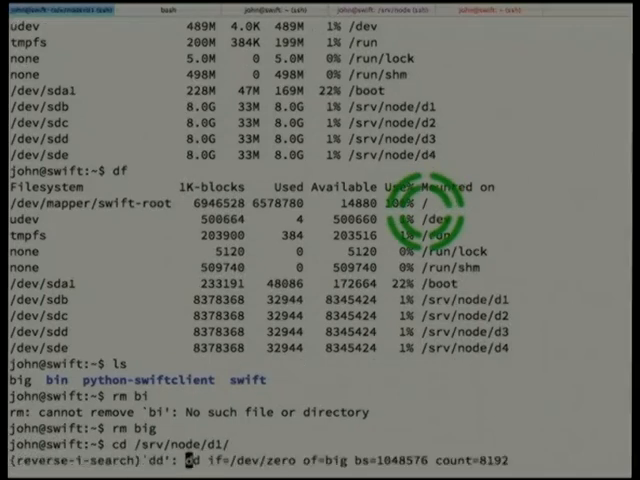
pyautogui.press('Return')
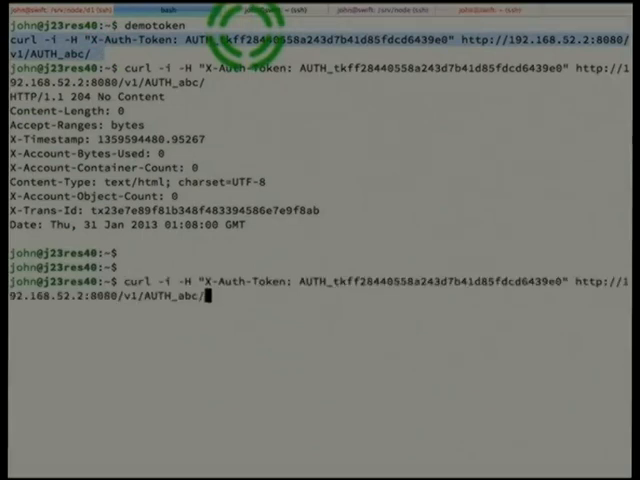
# PUT container c with the auth token (201 Created) and compose the curl -XPUT c/o -T 100MB upload
pyautogui.write('c/ -XPUT')
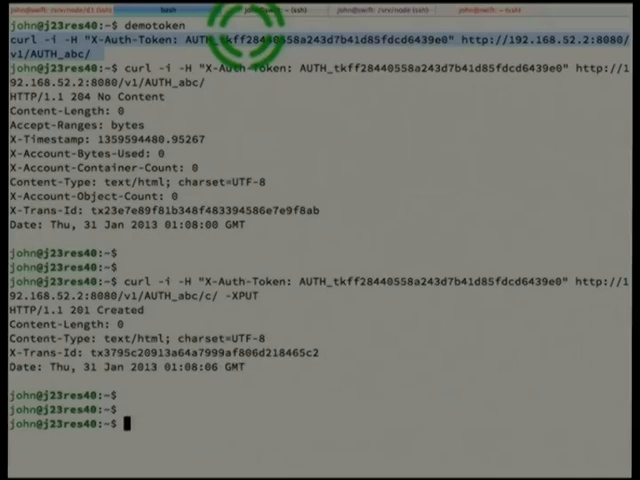
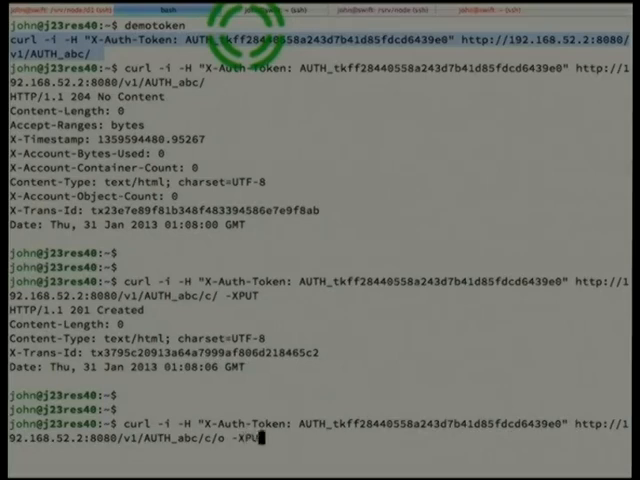
pyautogui.write('-T')
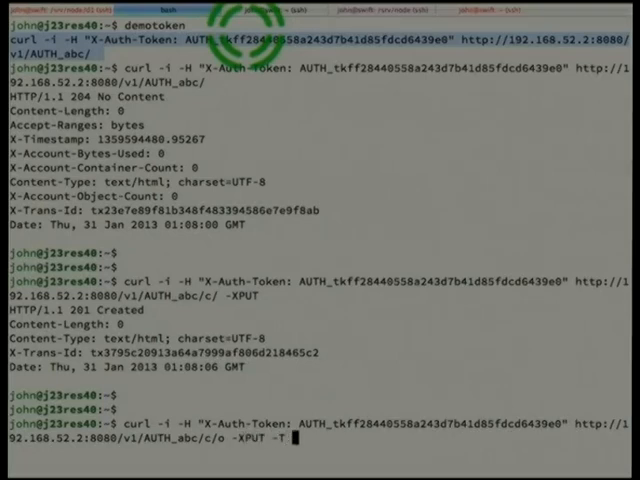
pyautogui.write('100MB')
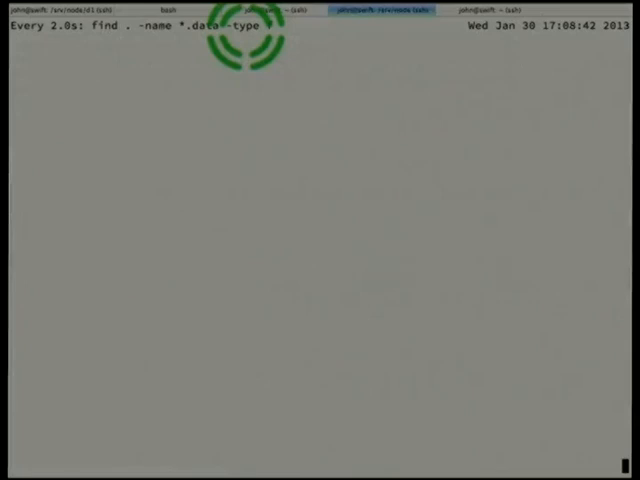
# Watch the Swift syslog: d1 answers 507, the proxy hands off, d3 and d4 return 201
pyautogui.click(490, 10)
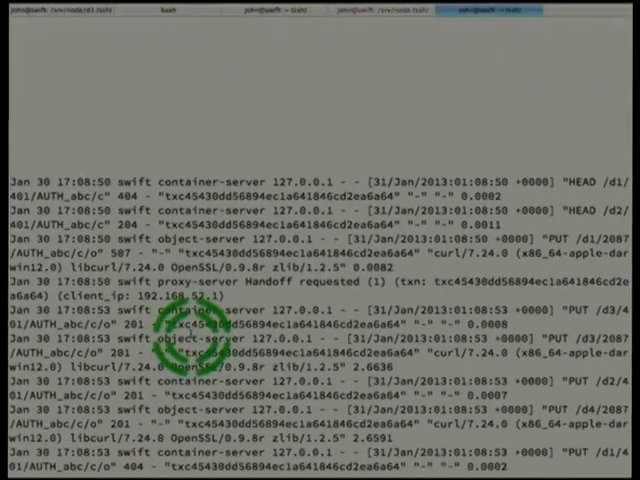
# Scroll to the proxy's PUT 201 line, then return to the /srv/node/d1 shell showing d1 100% full
pyautogui.scroll(-3)
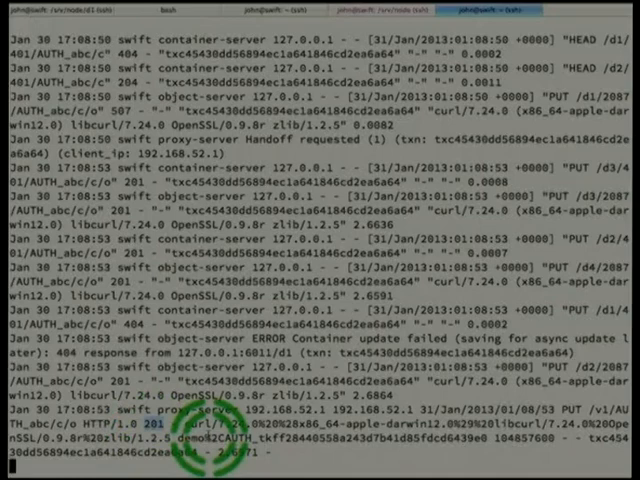
pyautogui.click(60, 8)
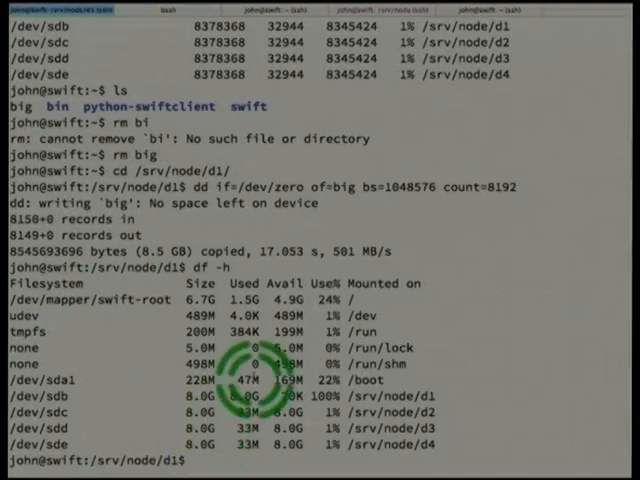
# cd back to home and compose the swift-init object-replicator command
pyautogui.write('cd')
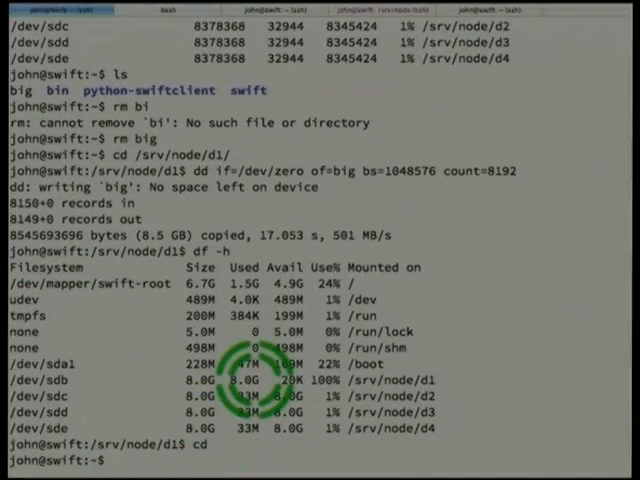
pyautogui.write('swift-init object')
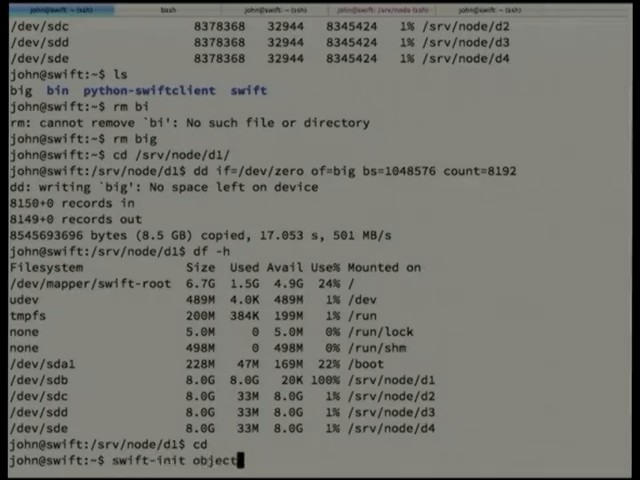
pyautogui.write('-replicator')
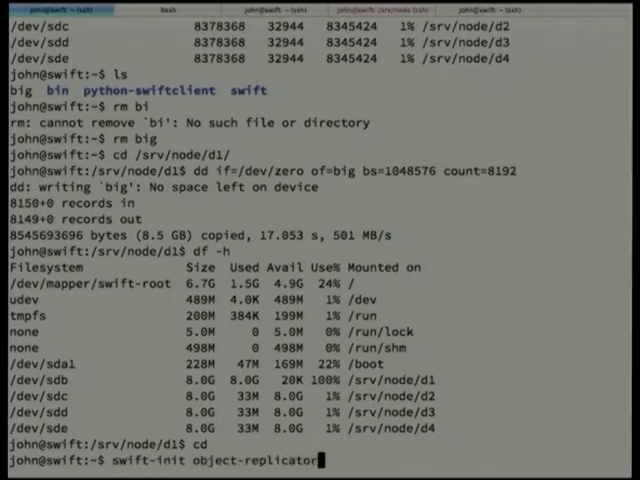